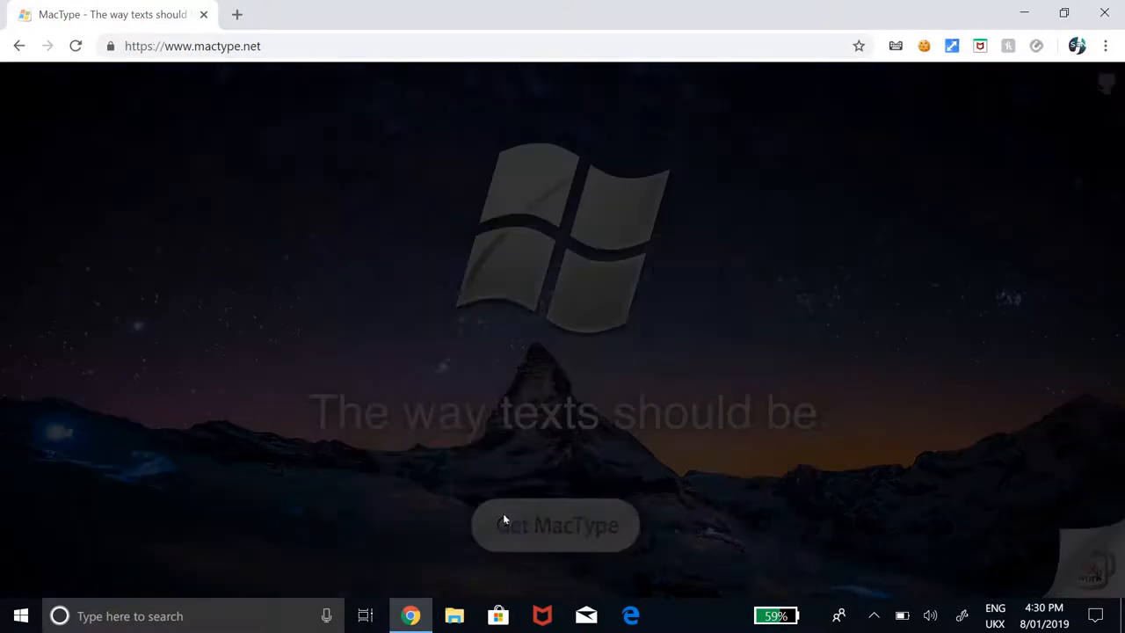
Download the MacType installer from mactype.net and launch it from Chrome's download bar
click(555, 525)
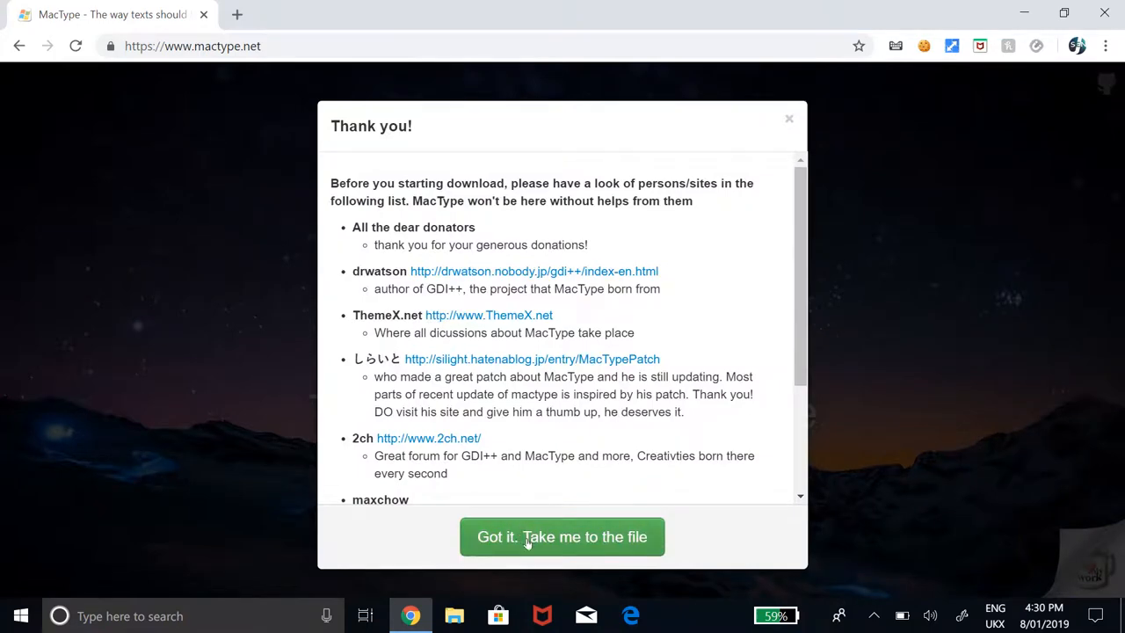
click(562, 537)
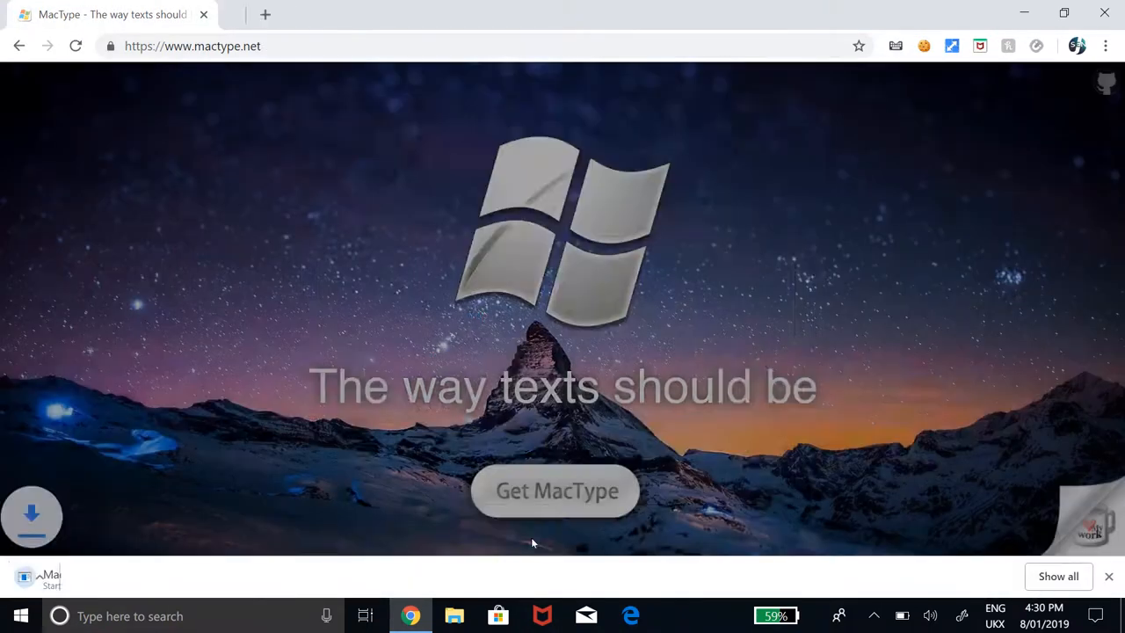
click(555, 490)
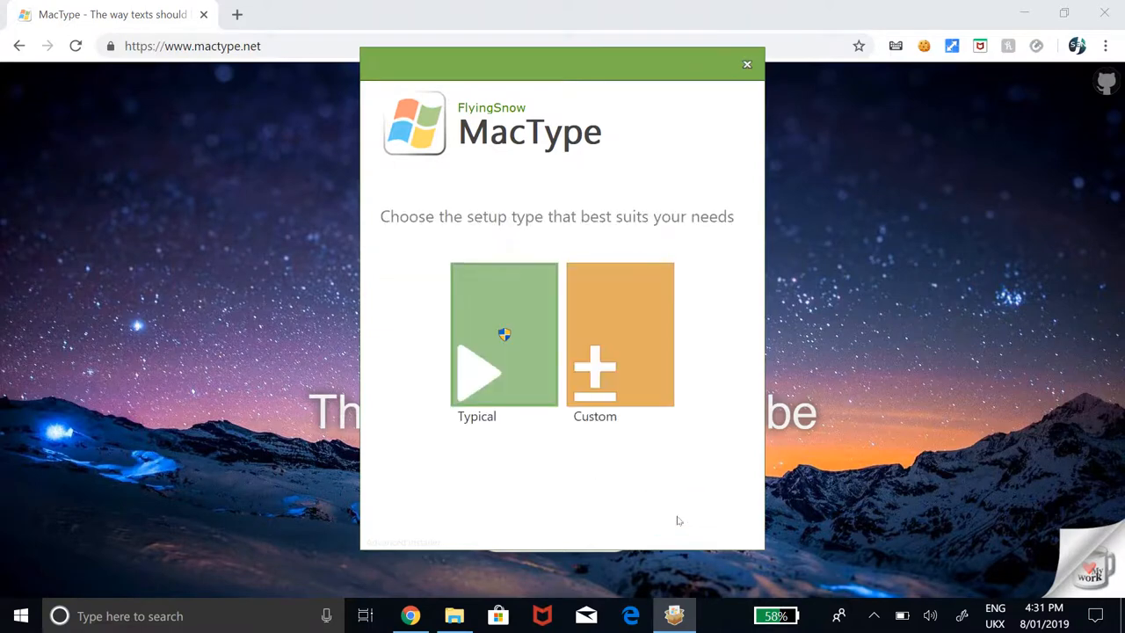
Run the Typical MacType installation through to completion
click(504, 334)
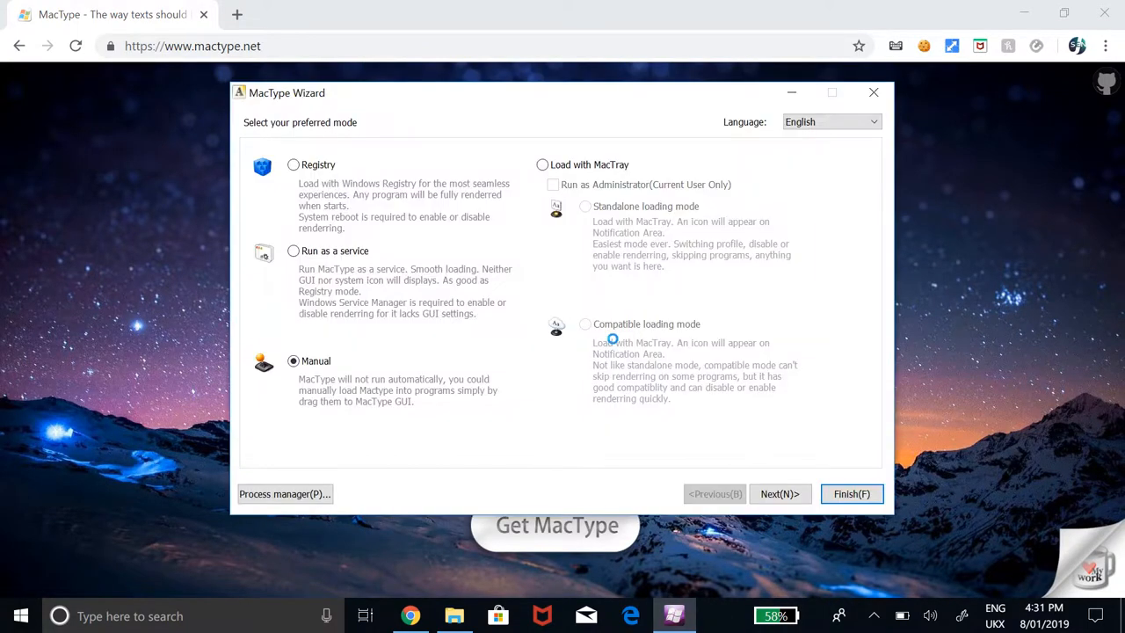
Choose Load with MacTray, running as administrator
click(543, 165)
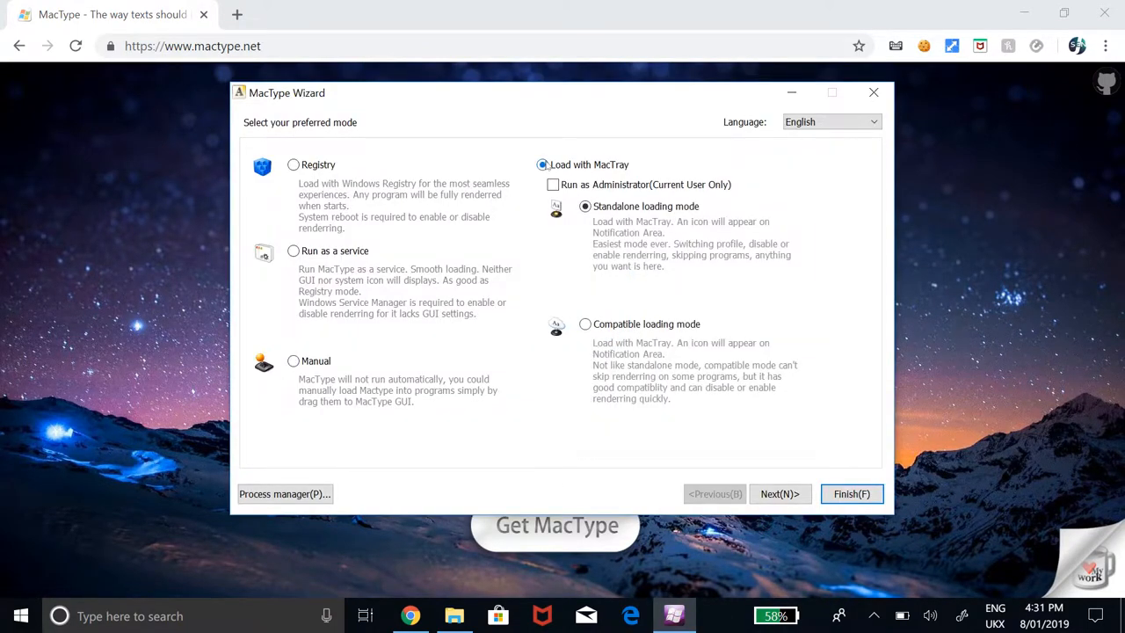
click(553, 185)
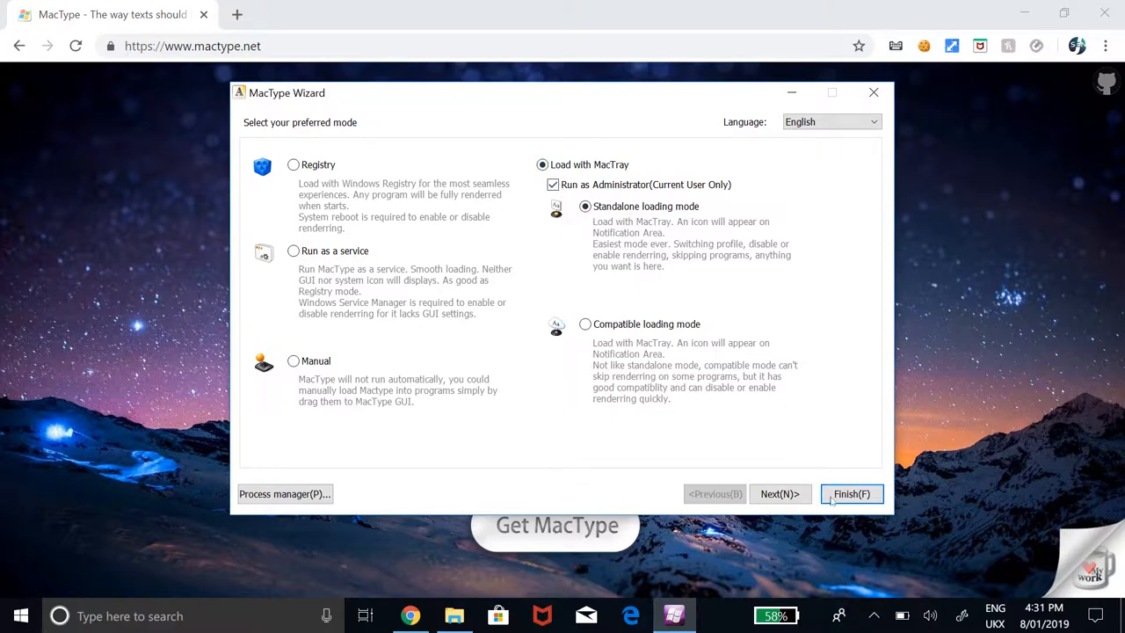
click(850, 494)
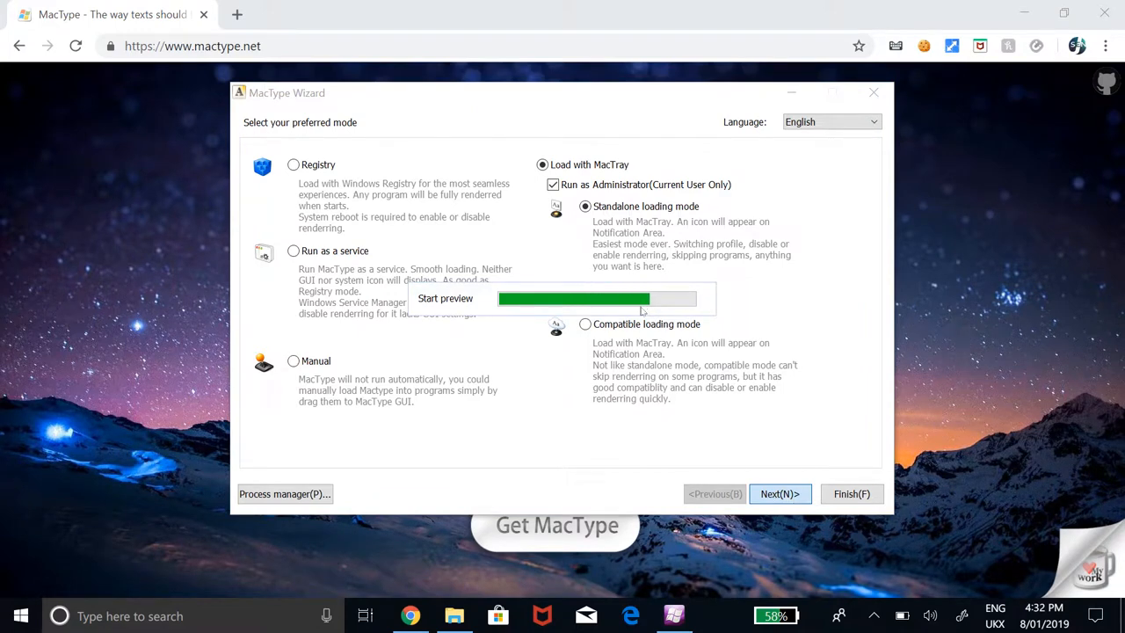
Pick the Win7 Opt profile, finish, and confirm the standalone mode change
click(779, 493)
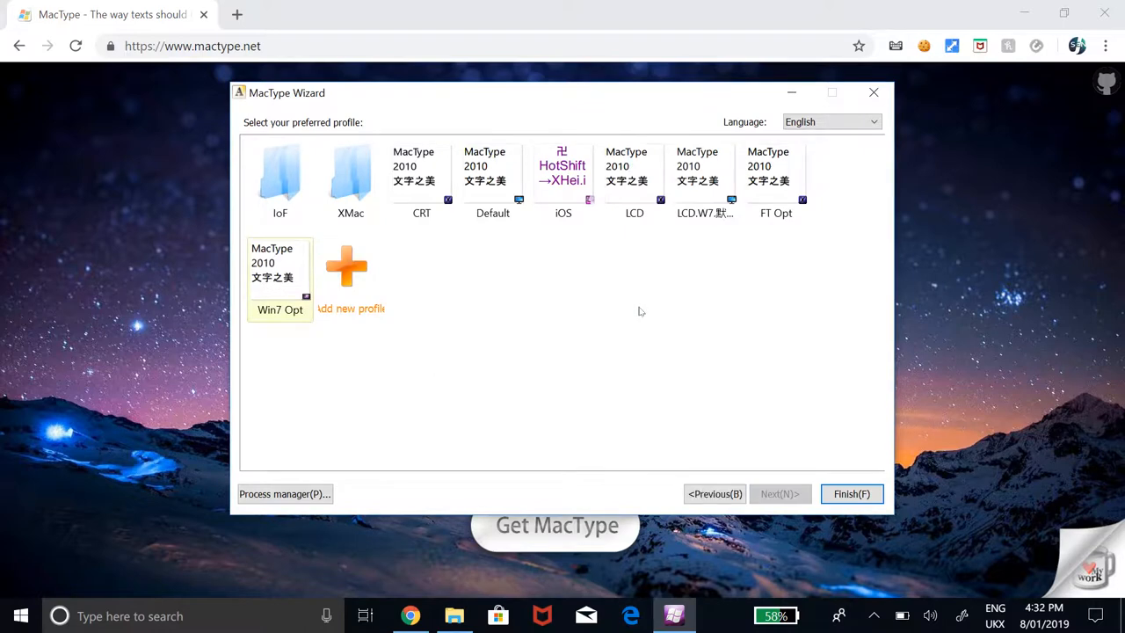
mouse_move(529, 317)
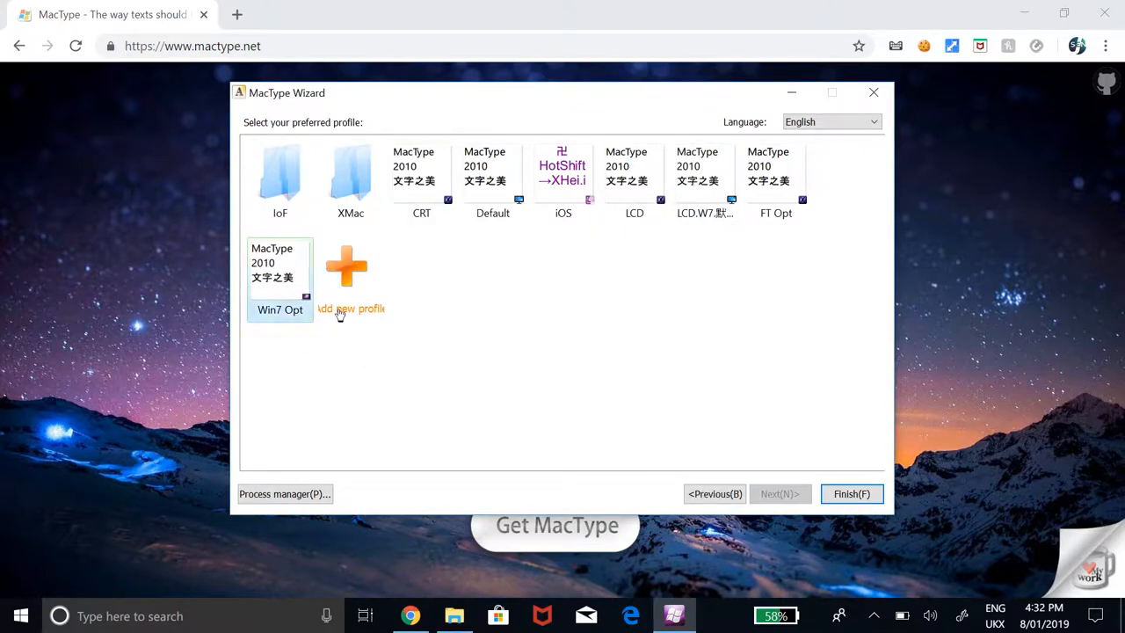
click(850, 494)
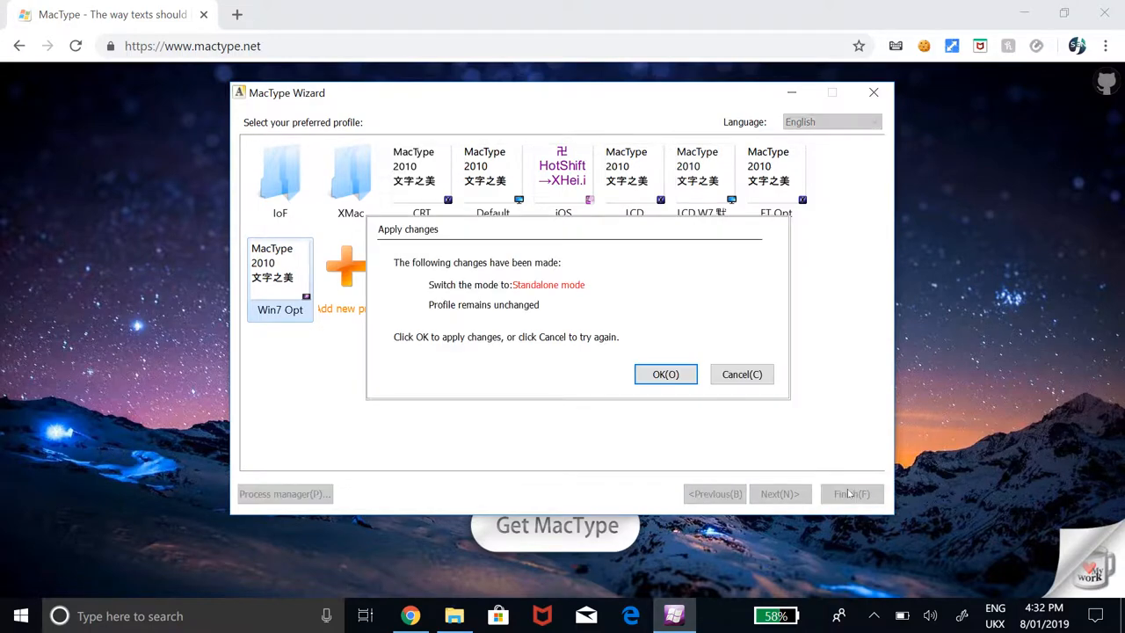
click(666, 373)
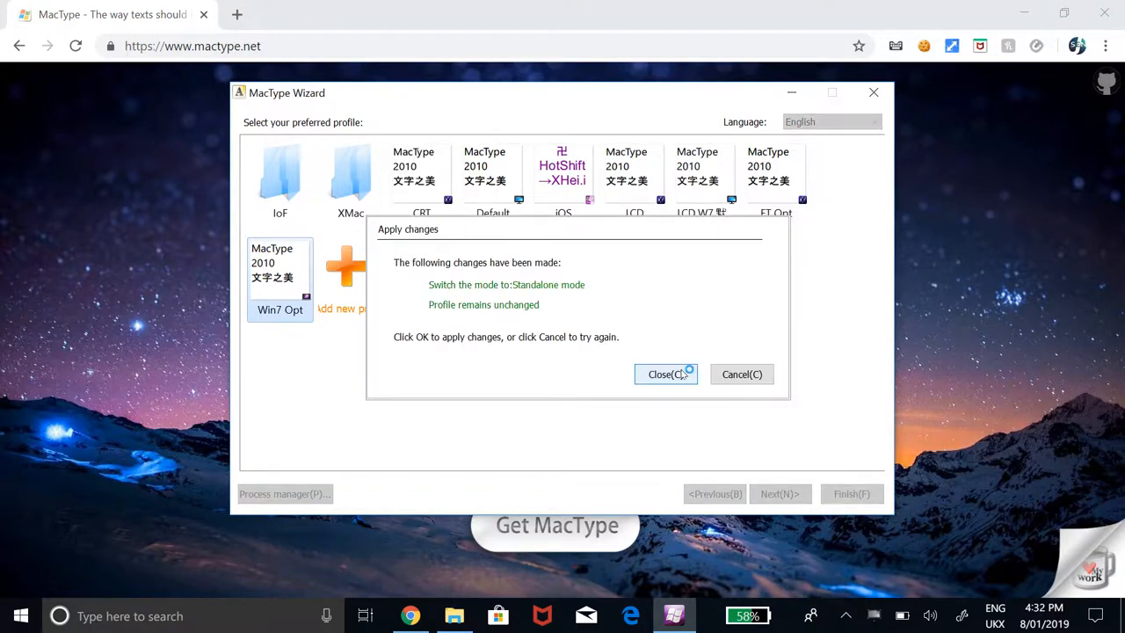
click(665, 374)
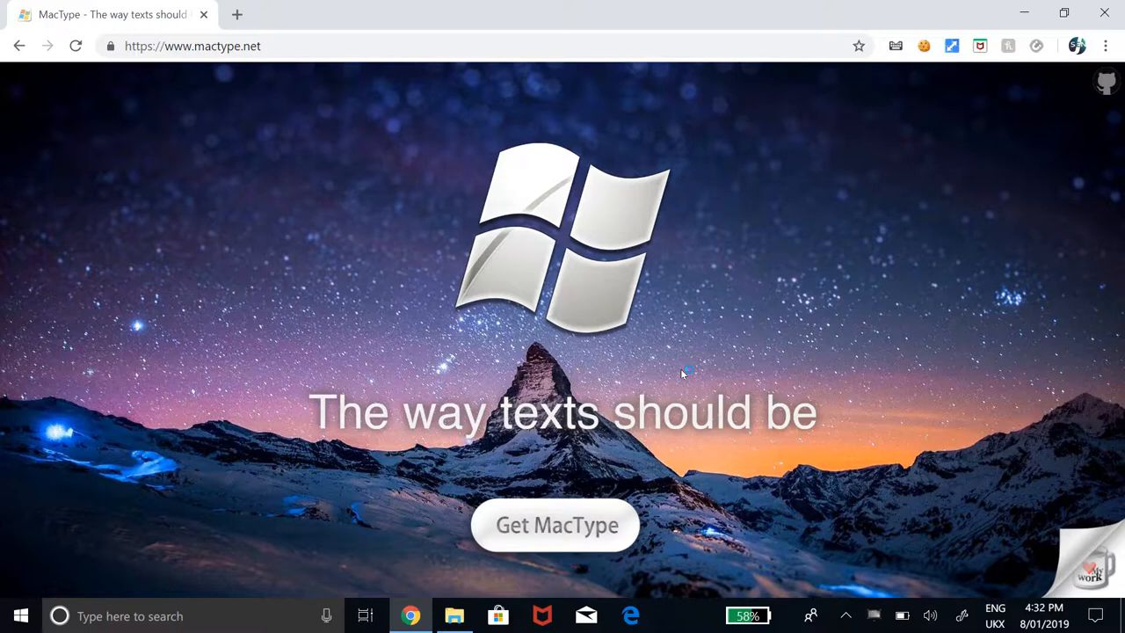